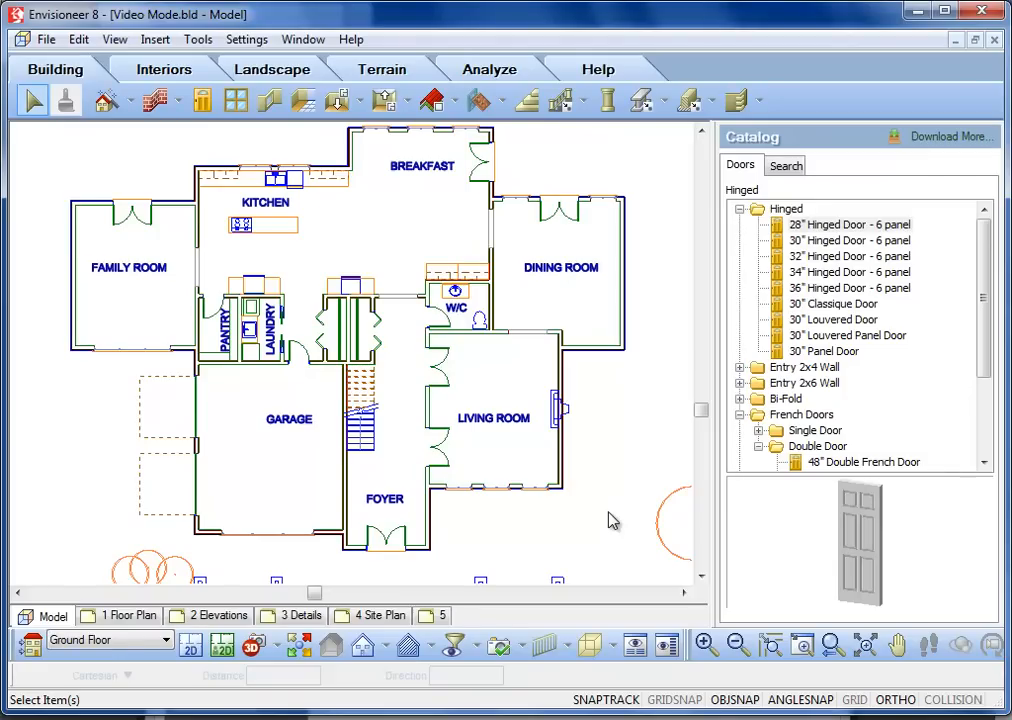
pyautogui.moveTo(484, 384)
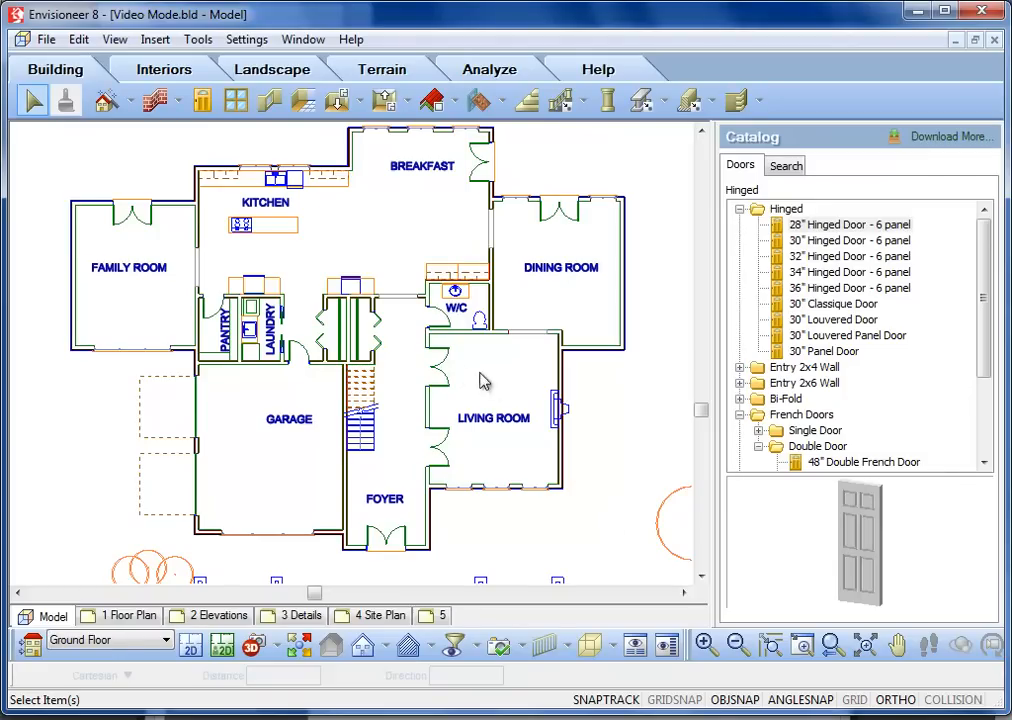
# Bring up the context menu for the French door between the foyer and living room.
pyautogui.rightClick(436, 370)
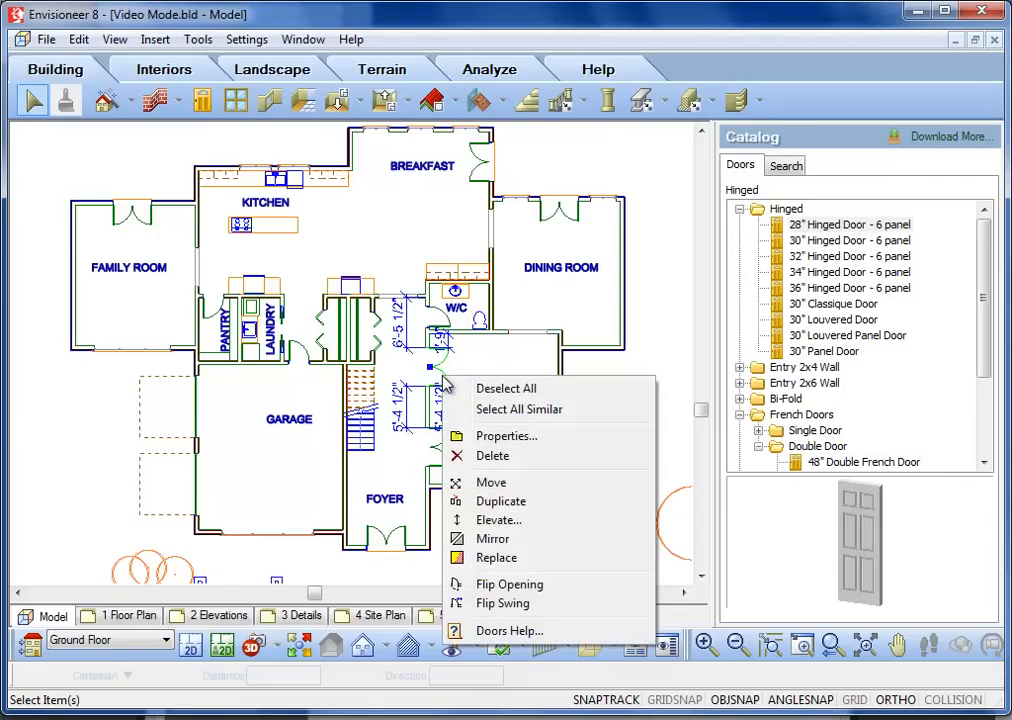
pyautogui.moveTo(504, 436)
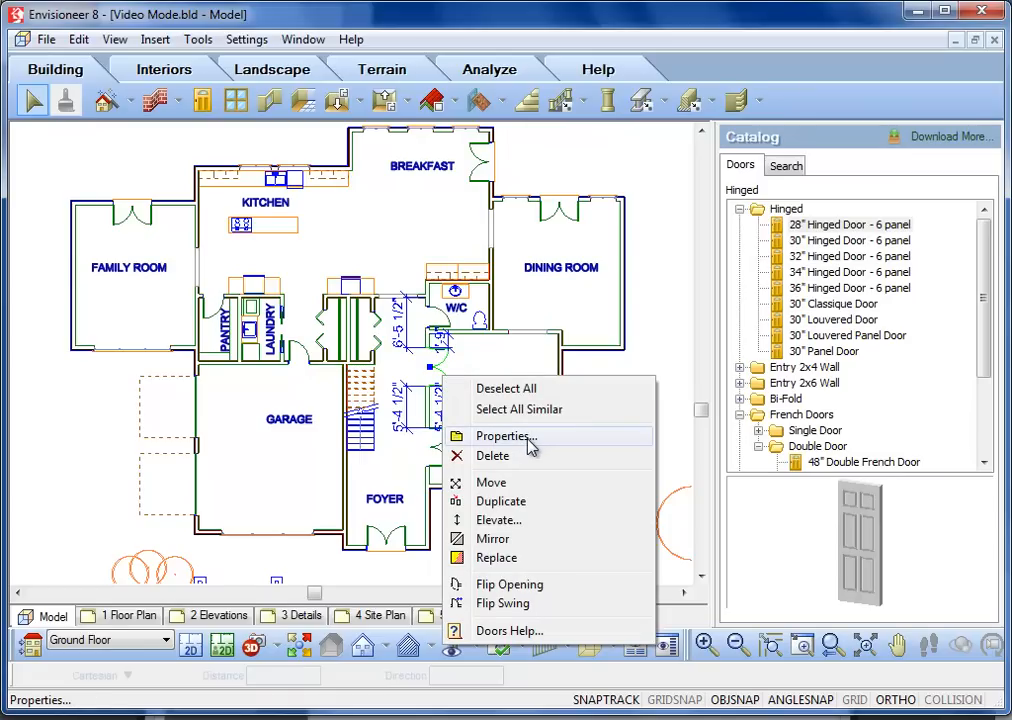
# Set the 60" Double French Door's 3D and 2D % Open to 25 in Properties.
pyautogui.click(504, 436)
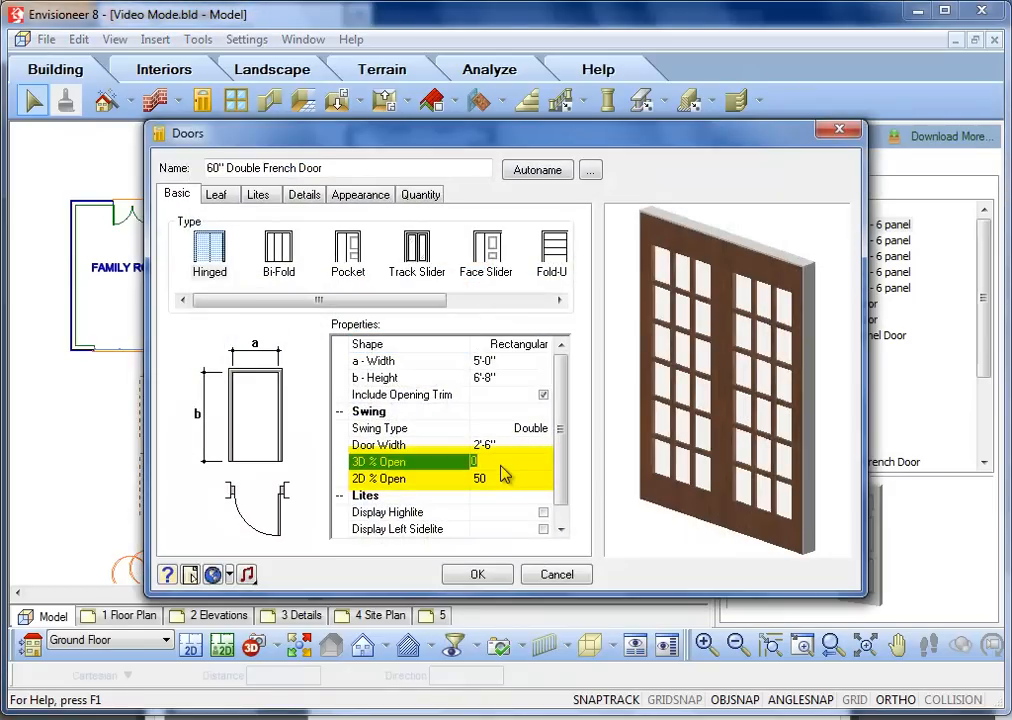
pyautogui.write('25')
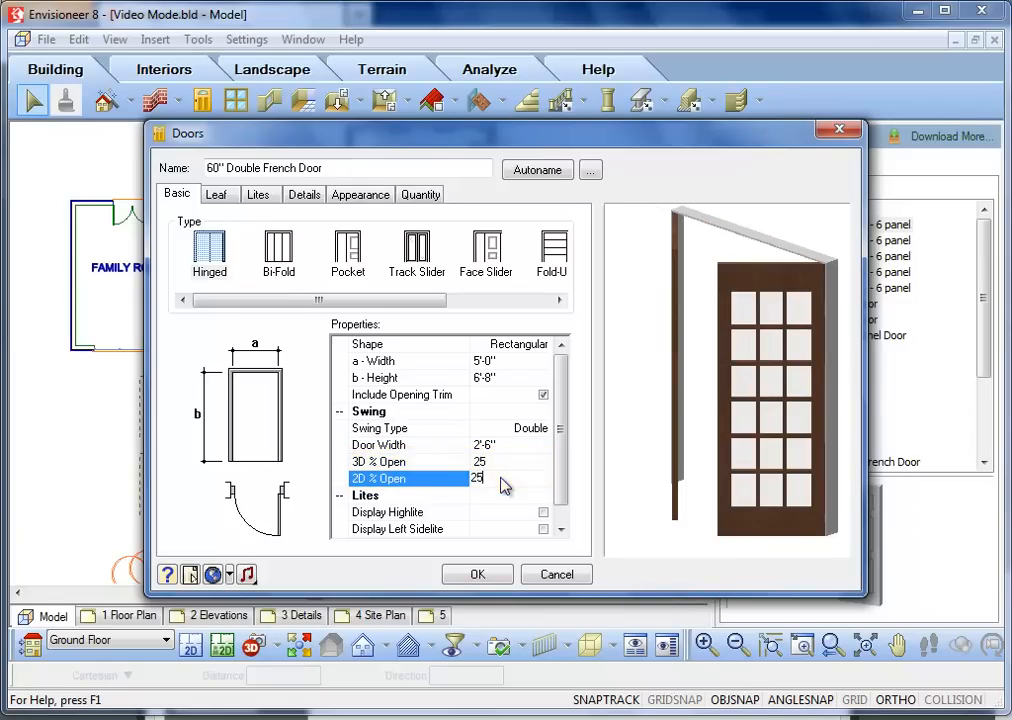
pyautogui.click(476, 574)
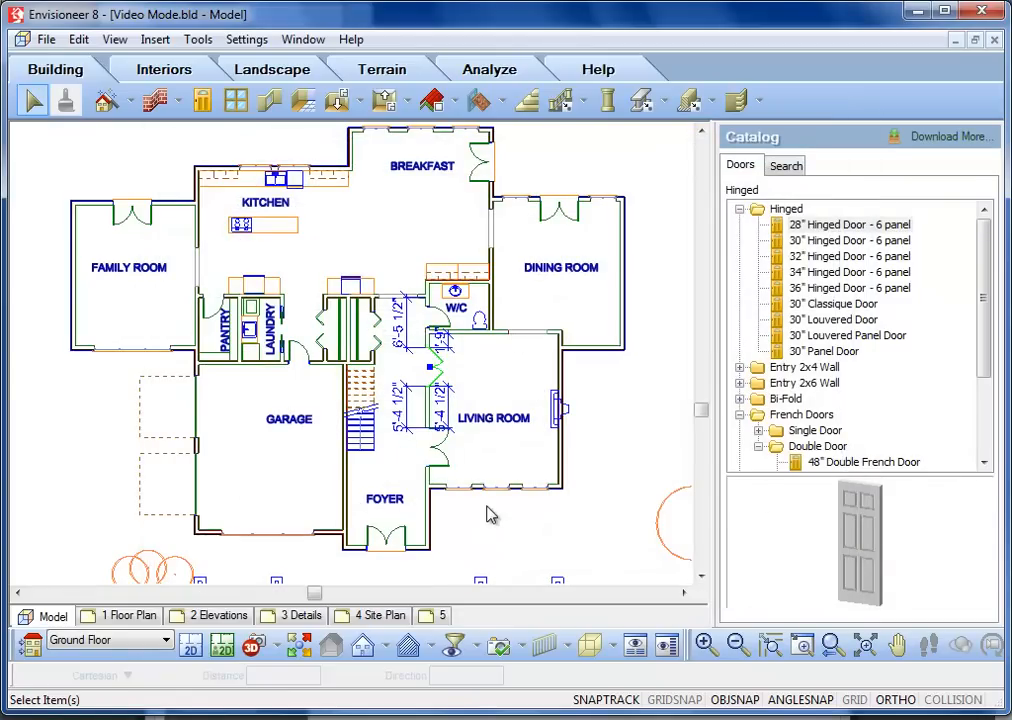
pyautogui.moveTo(436, 392)
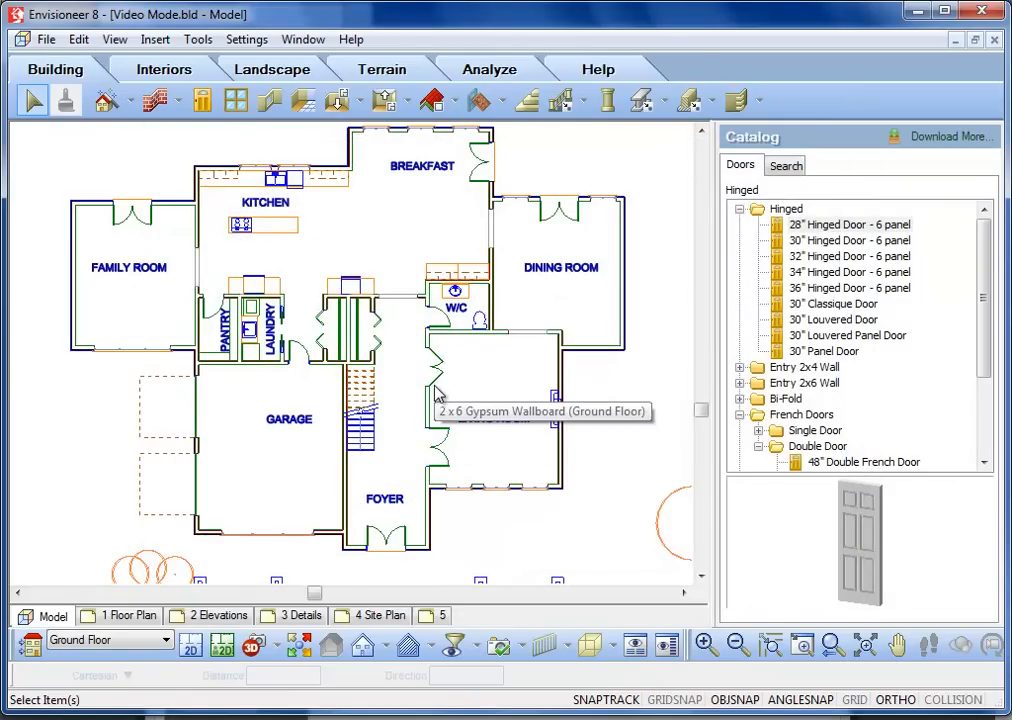
pyautogui.moveTo(516, 388)
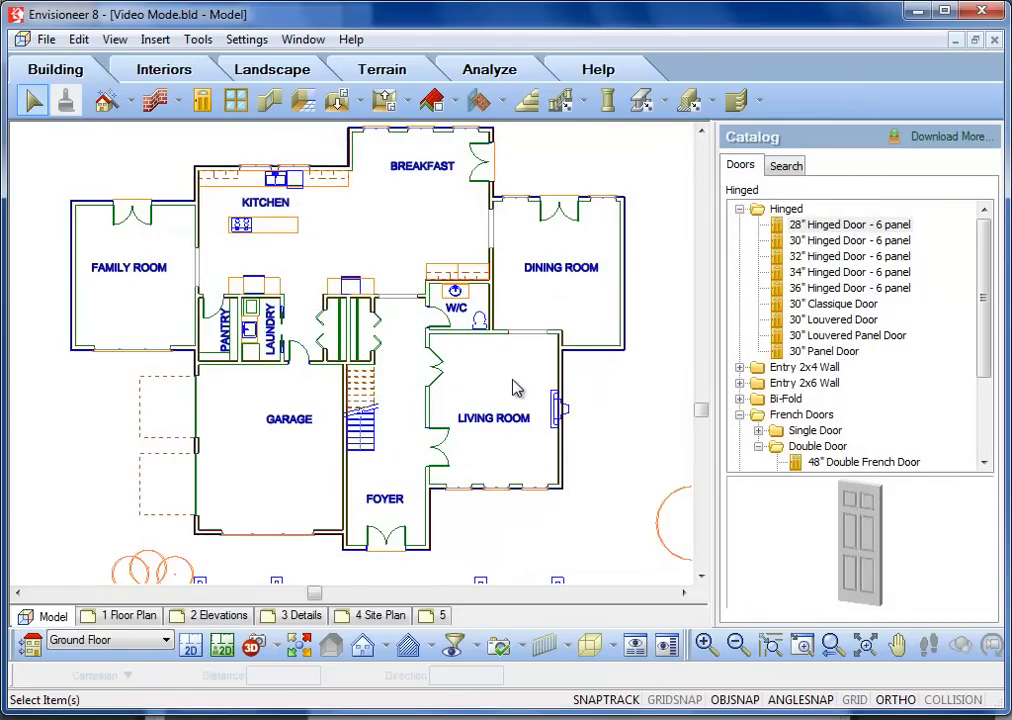
pyautogui.moveTo(170, 256)
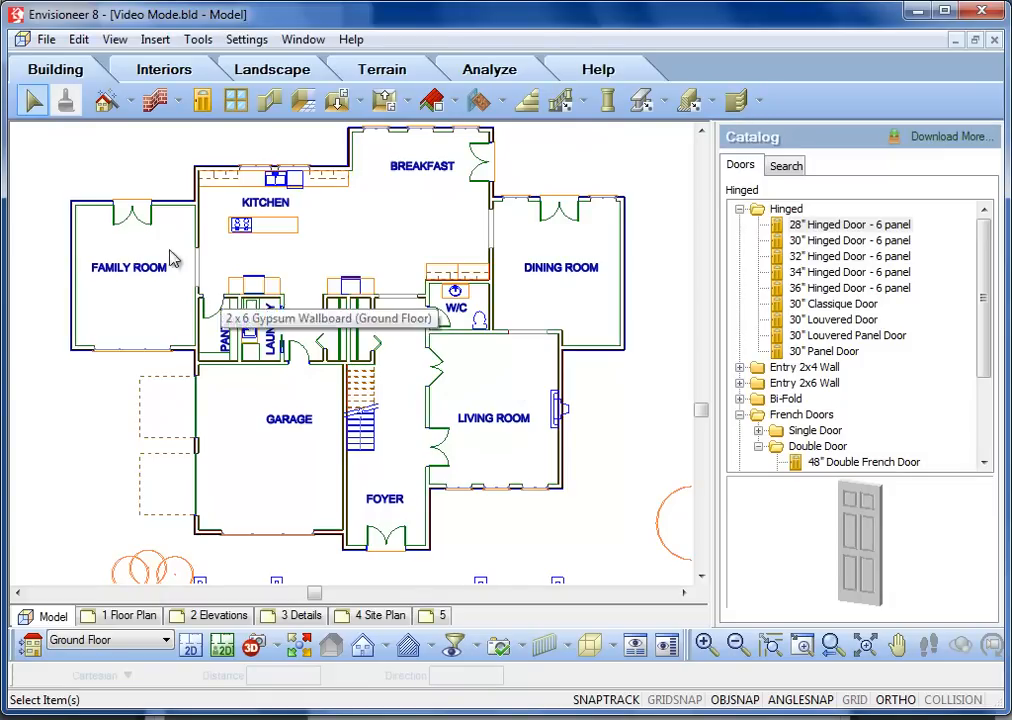
pyautogui.click(44, 40)
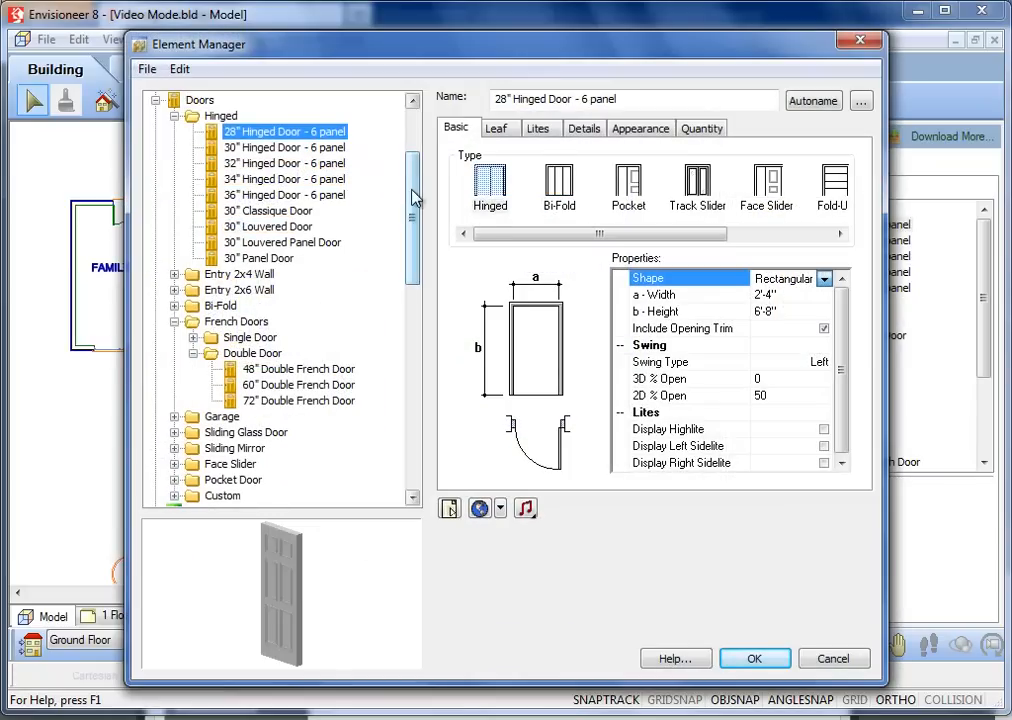
# Expand the Doors catalog tree to show the Hinged and French door folders.
pyautogui.scroll(3)
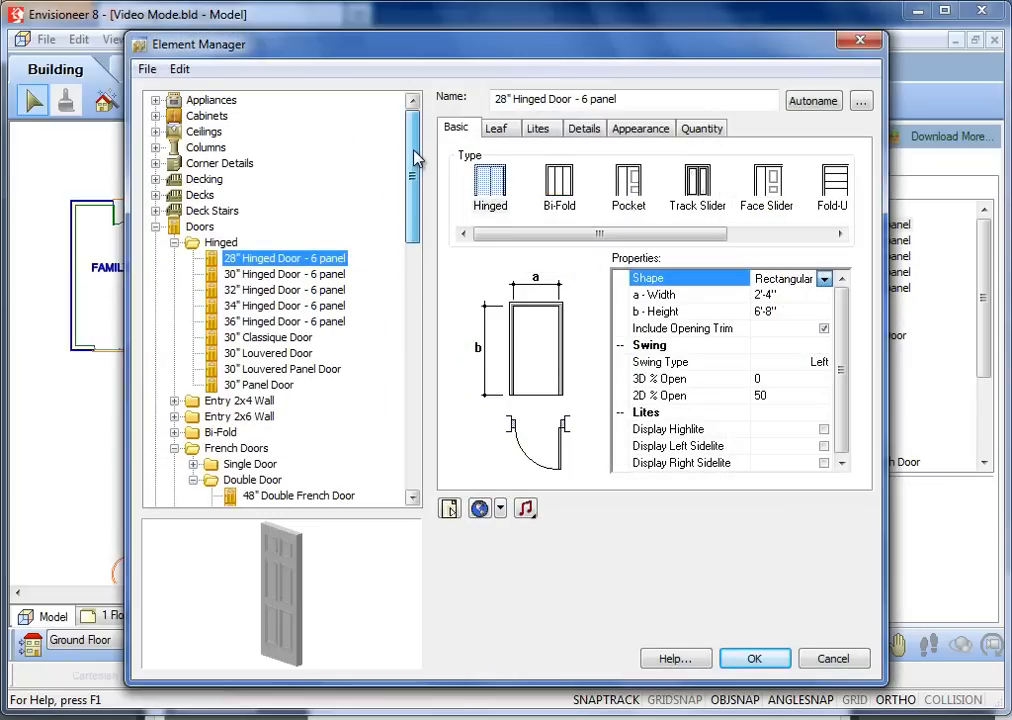
pyautogui.scroll(-3)
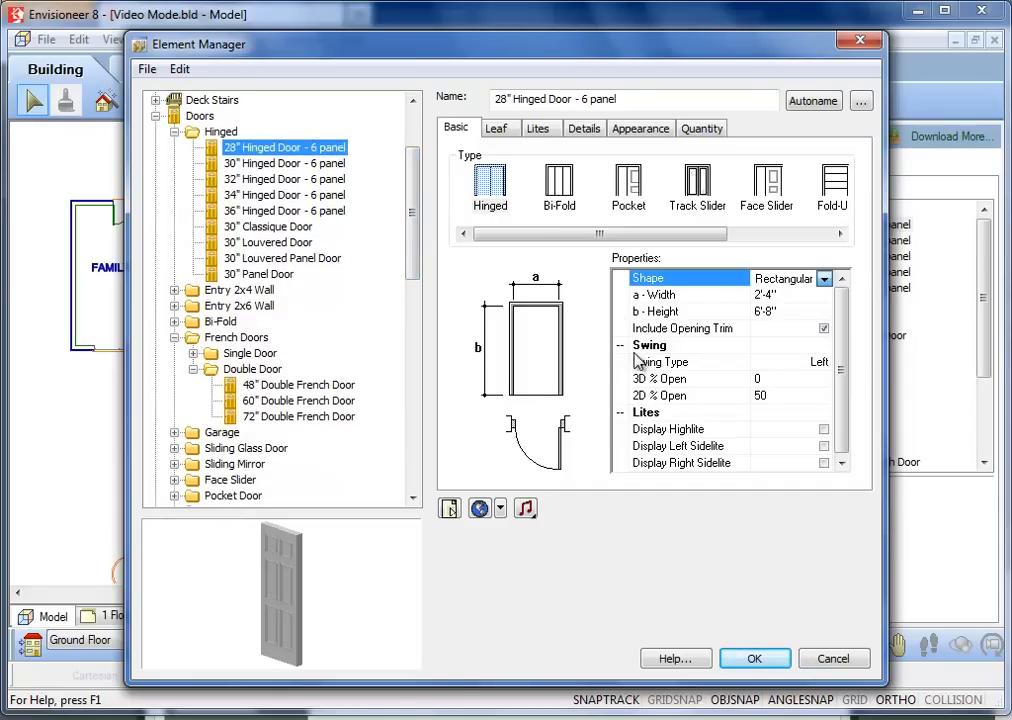
pyautogui.click(260, 274)
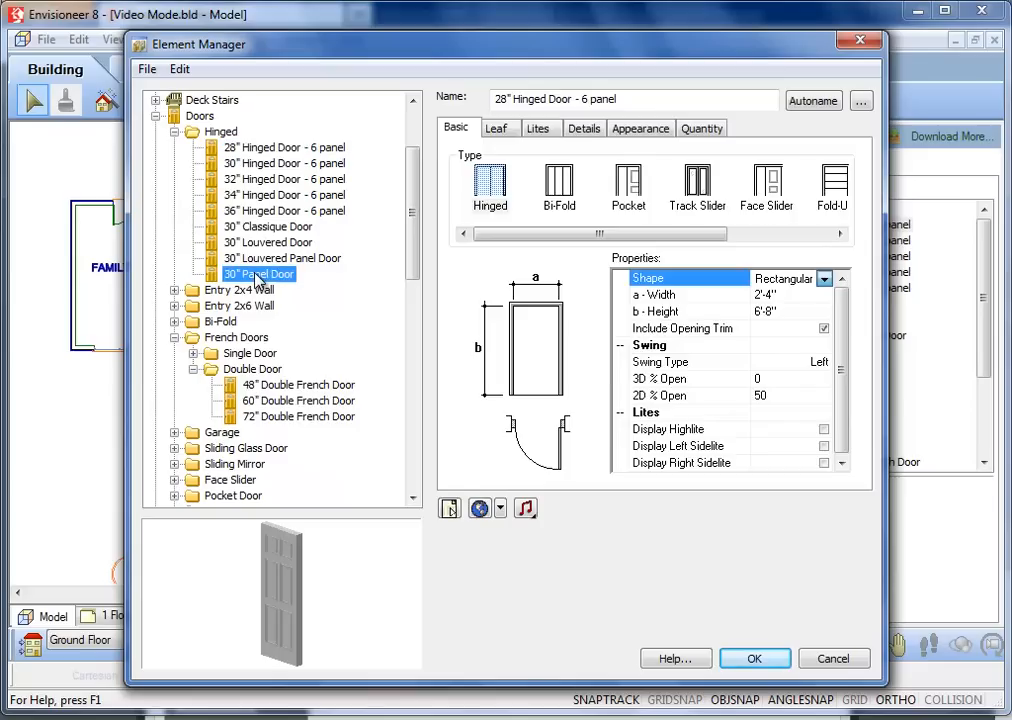
# Select the hinged doors down to the 30" Panel Door and set 3D and 2D % Open to 25.
pyautogui.click(284, 148)
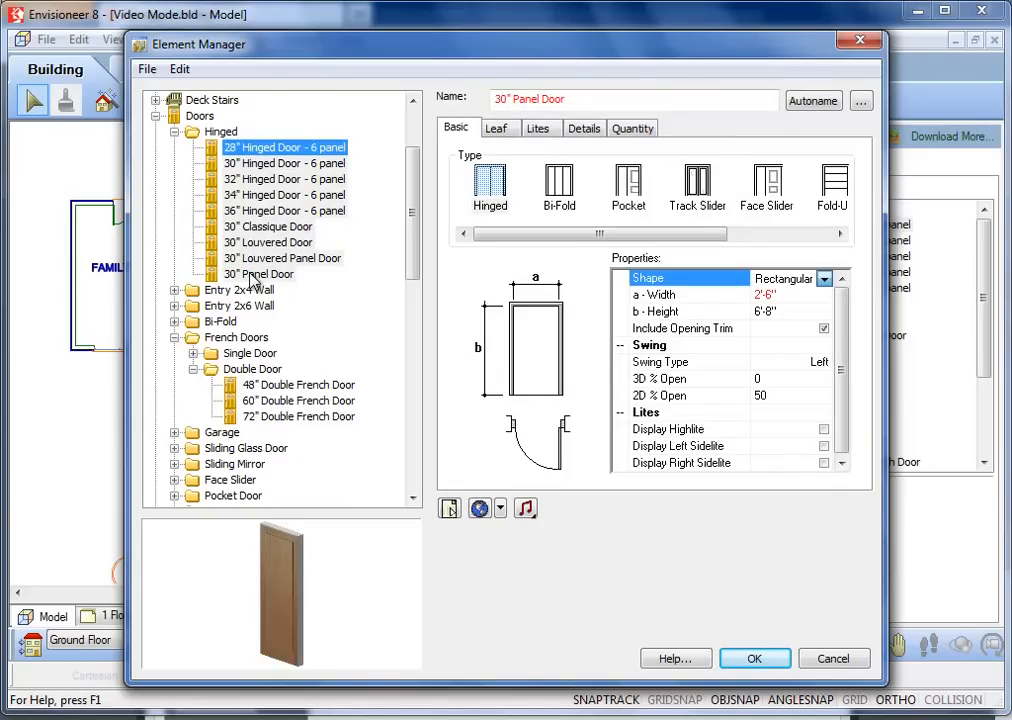
pyautogui.moveTo(324, 244)
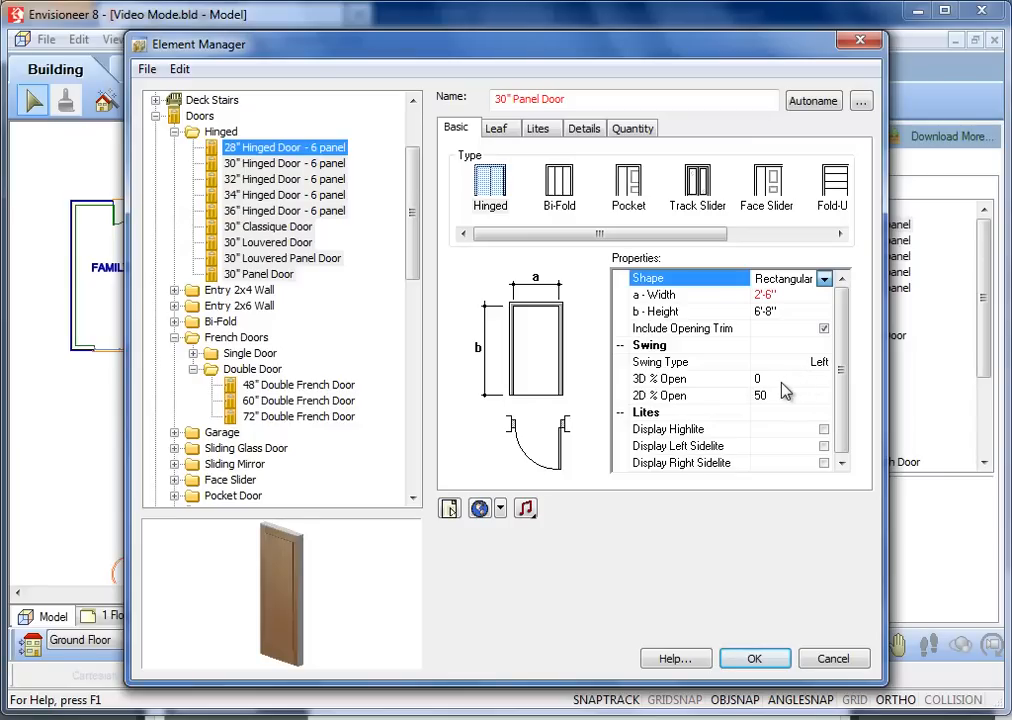
pyautogui.click(690, 378)
pyautogui.write('25')
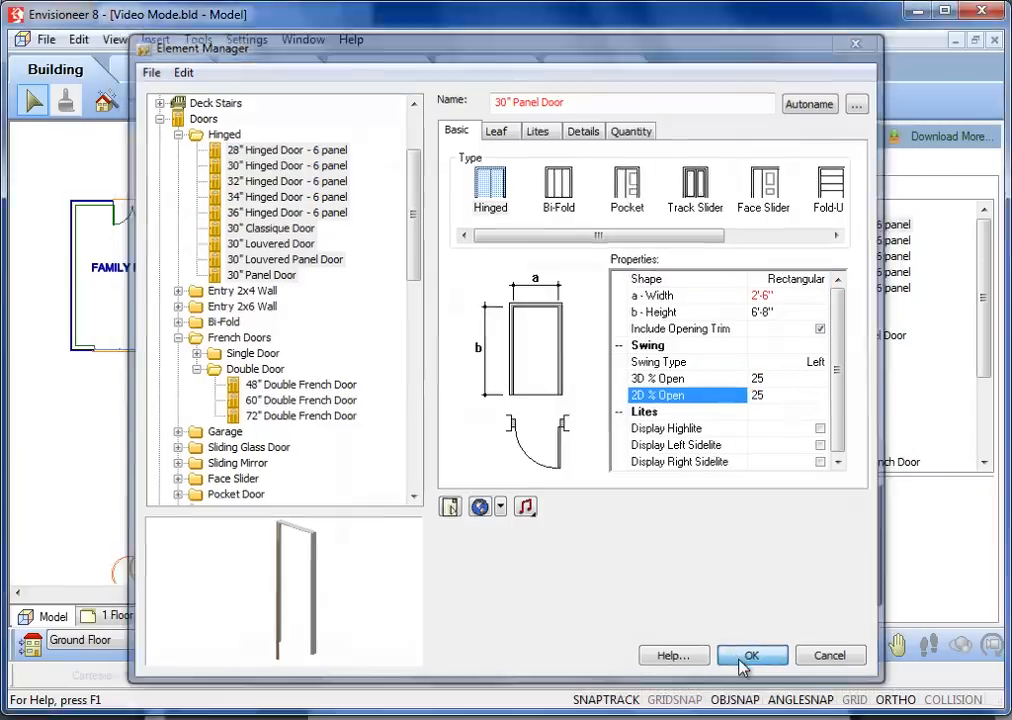
# Save the new door defaults, then pick the 32" Hinged Door from the catalog to place.
pyautogui.click(752, 656)
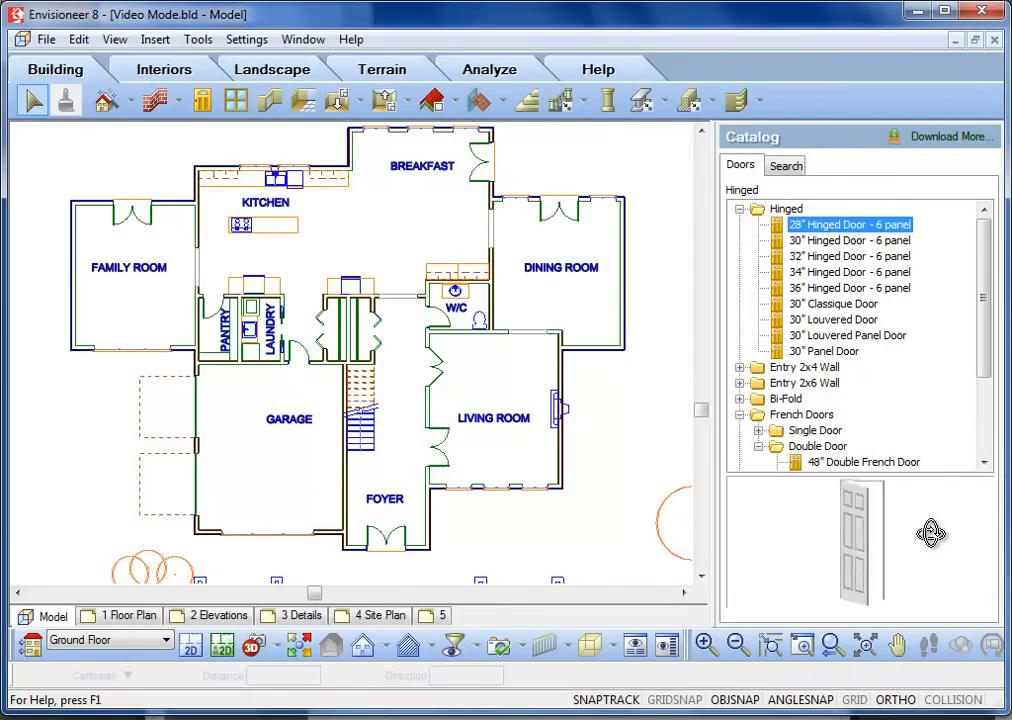
pyautogui.click(848, 240)
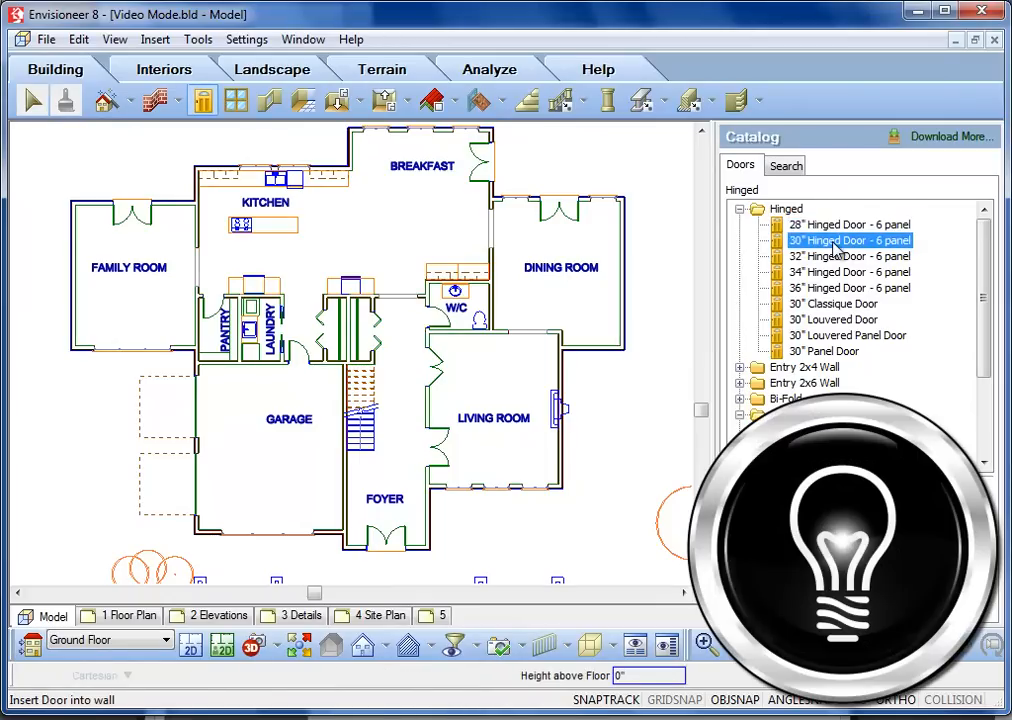
pyautogui.click(848, 256)
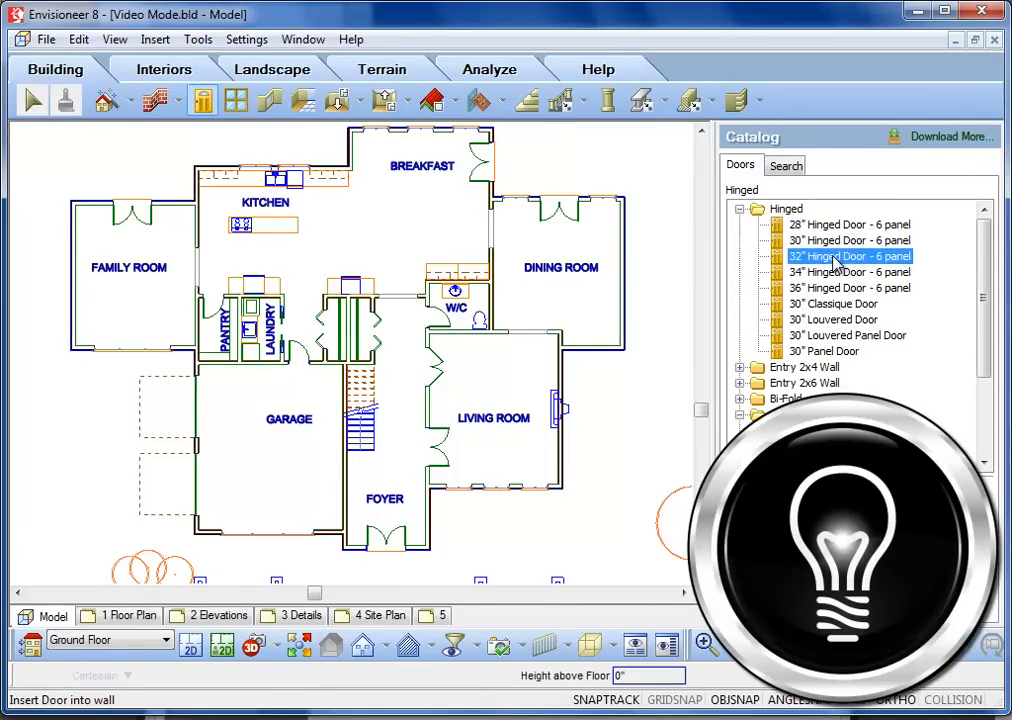